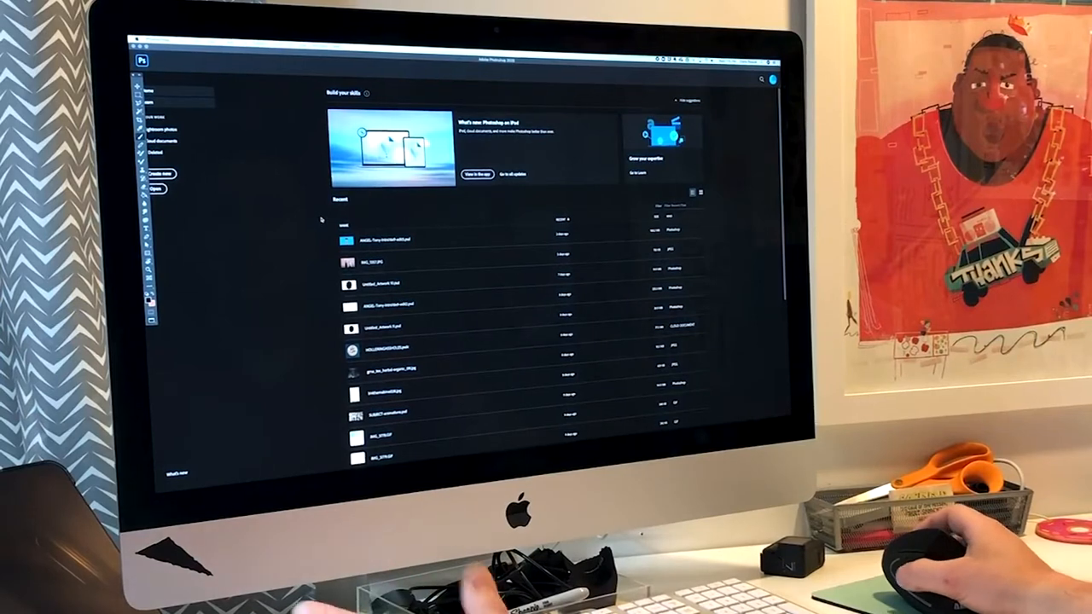
# - Begin a new document from the Photoshop home screen to review preset details
pyautogui.click(150, 61)
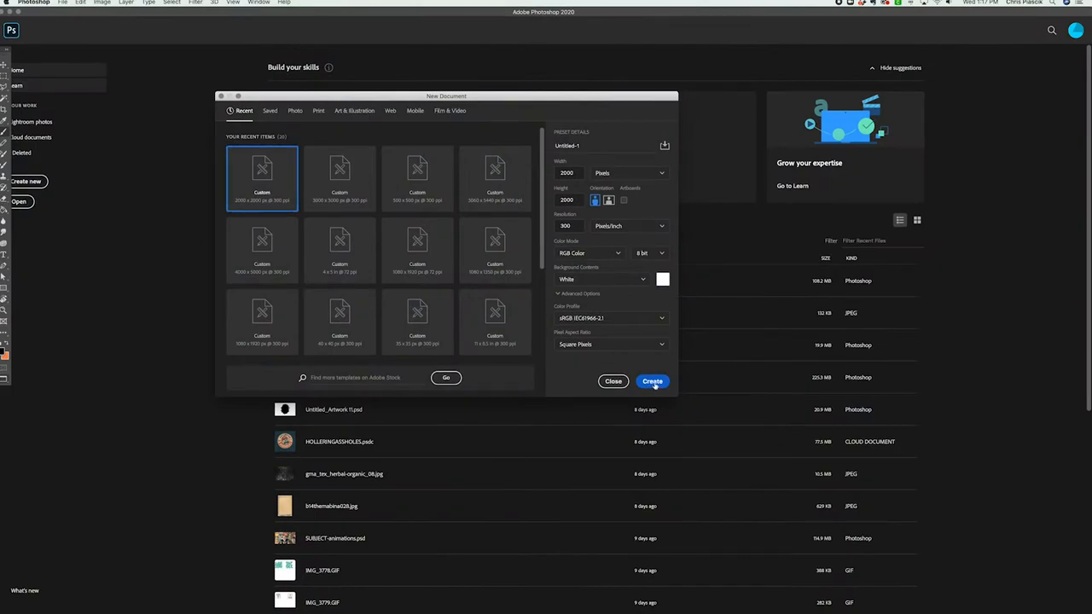
# - Create the blank white square document and show its Layers panel with the Background layer
pyautogui.click(652, 382)
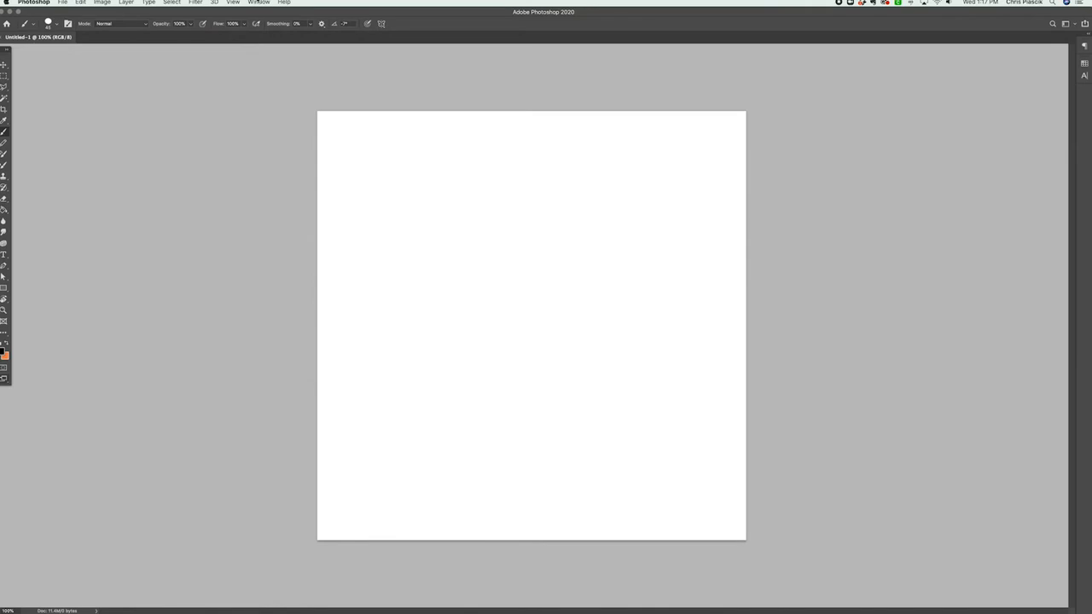
pyautogui.click(259, 2)
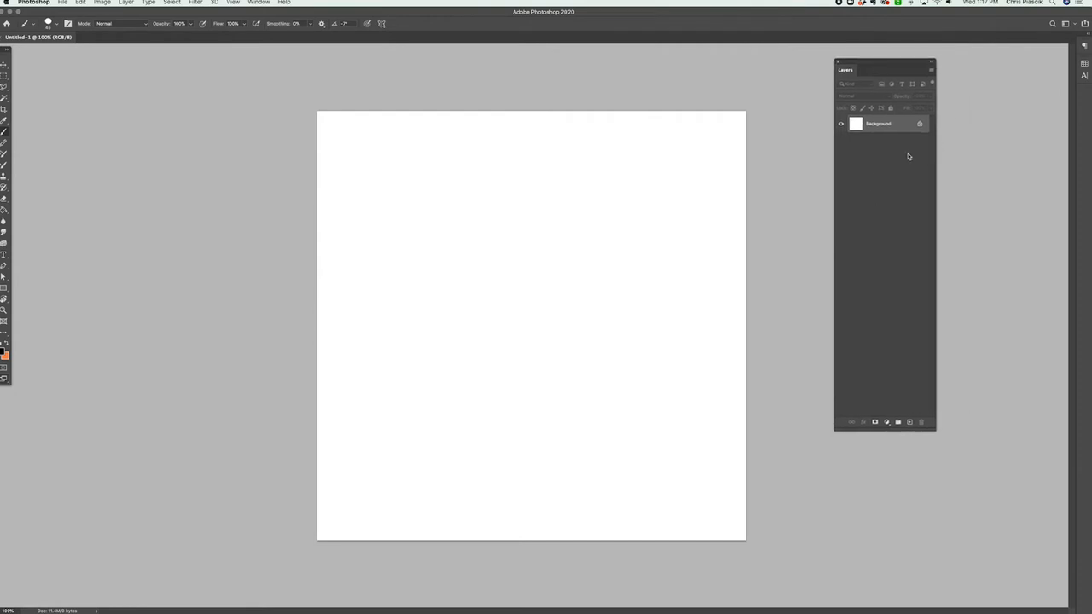
pyautogui.moveTo(887, 159)
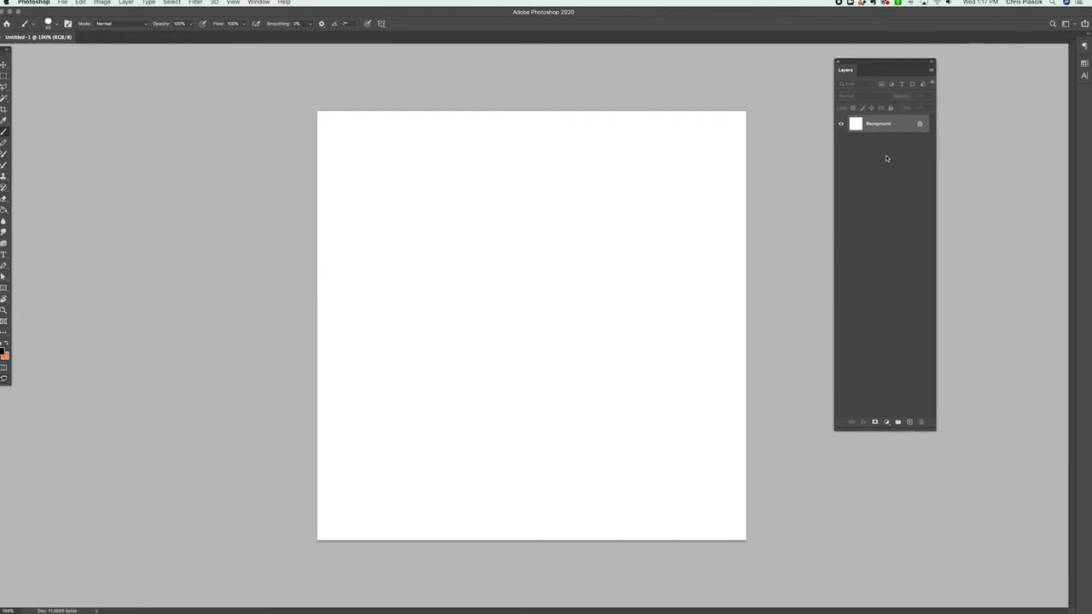
pyautogui.moveTo(876, 153)
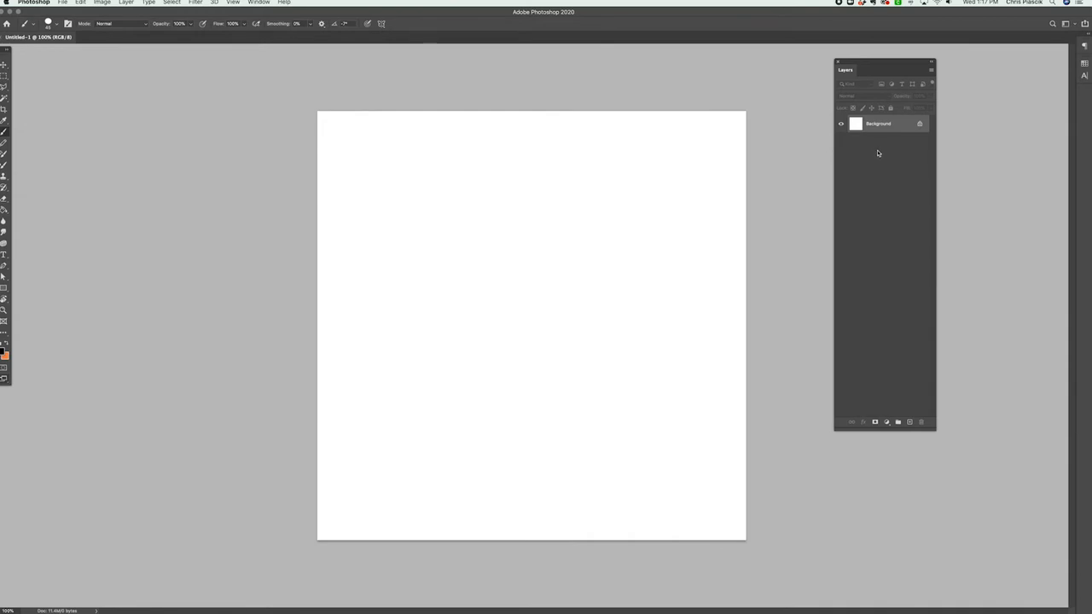
pyautogui.moveTo(713, 199)
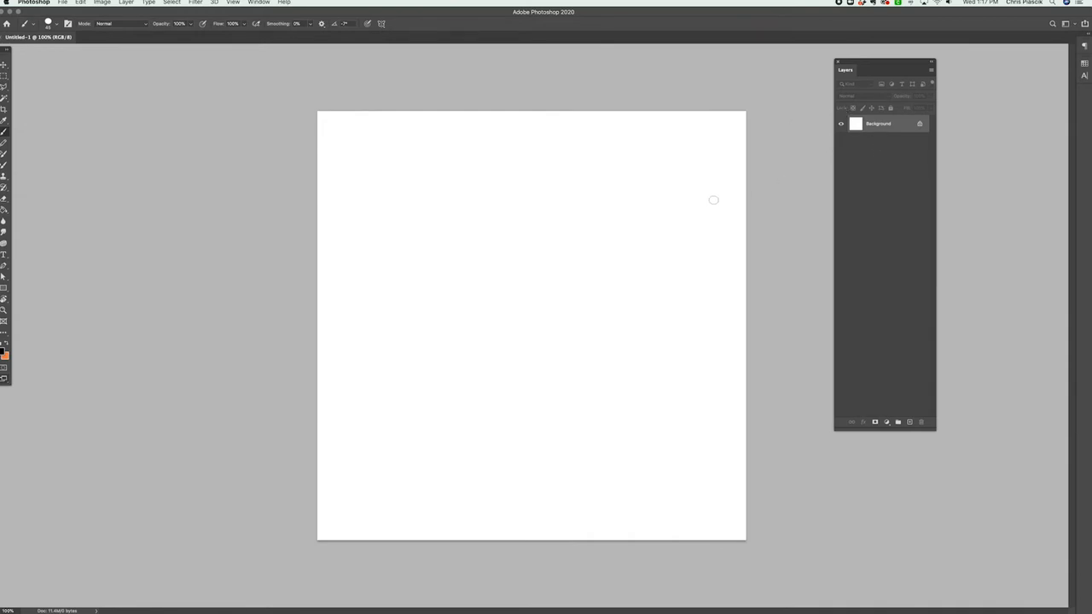
# - Show the Timeline panel and create a video timeline holding Layer 0 and an audio track
pyautogui.click(260, 4)
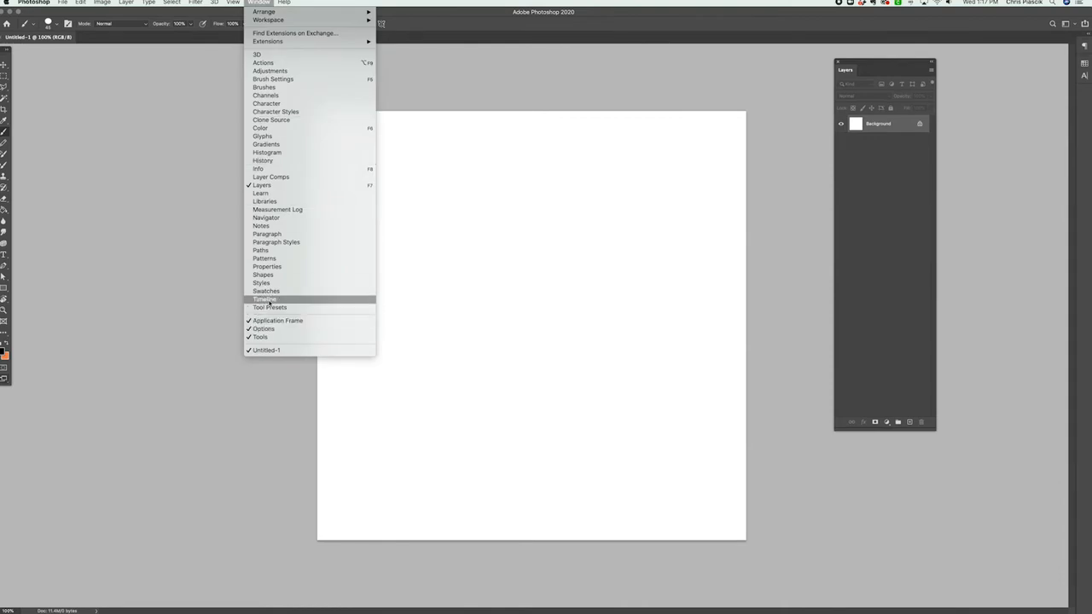
pyautogui.click(265, 301)
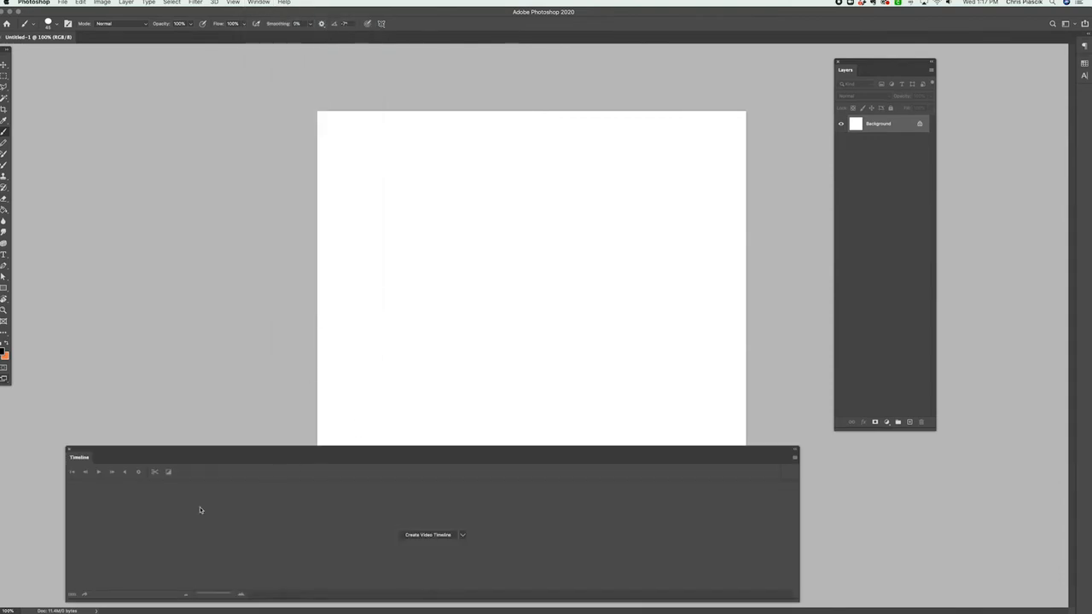
pyautogui.moveTo(395, 544)
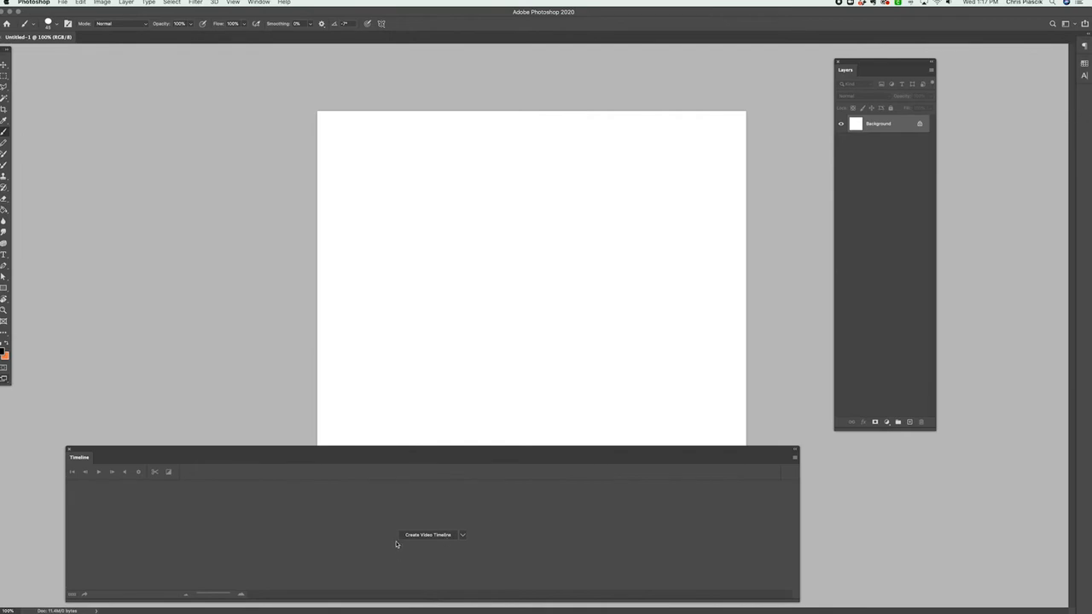
pyautogui.moveTo(413, 542)
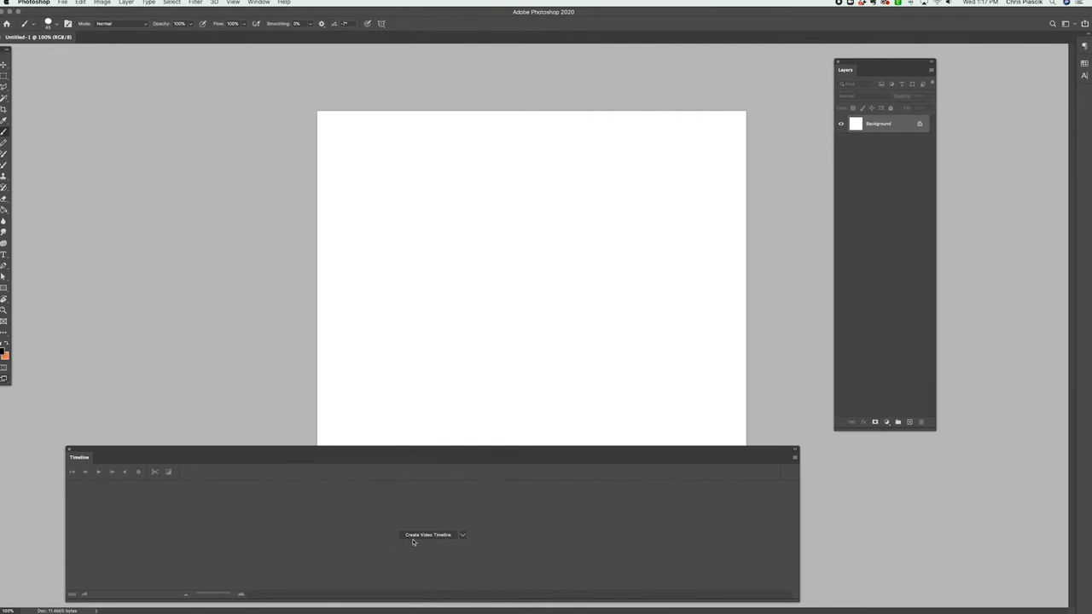
pyautogui.moveTo(423, 542)
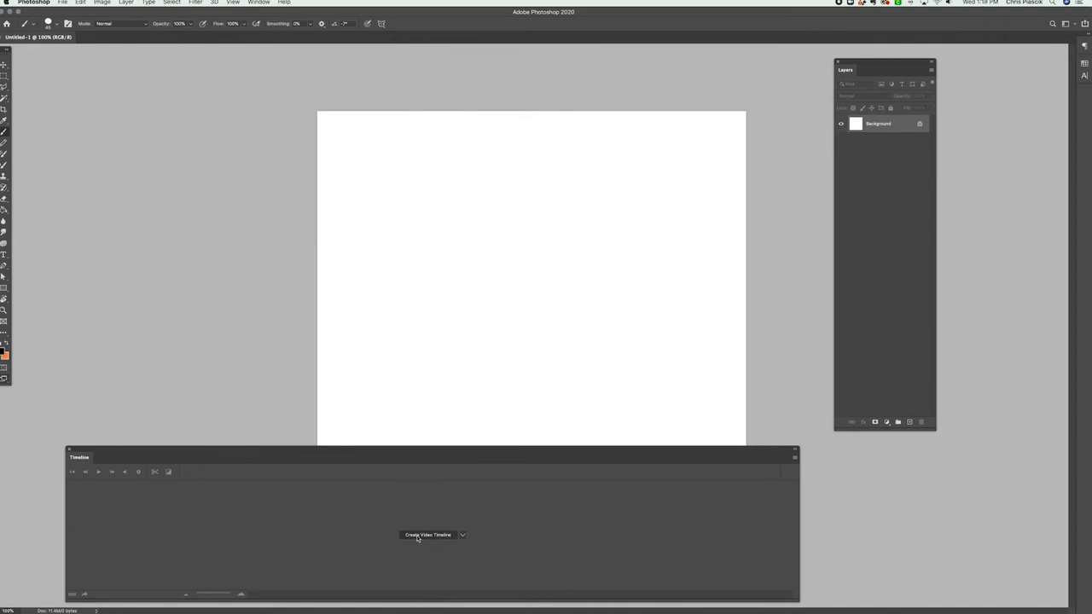
pyautogui.click(426, 535)
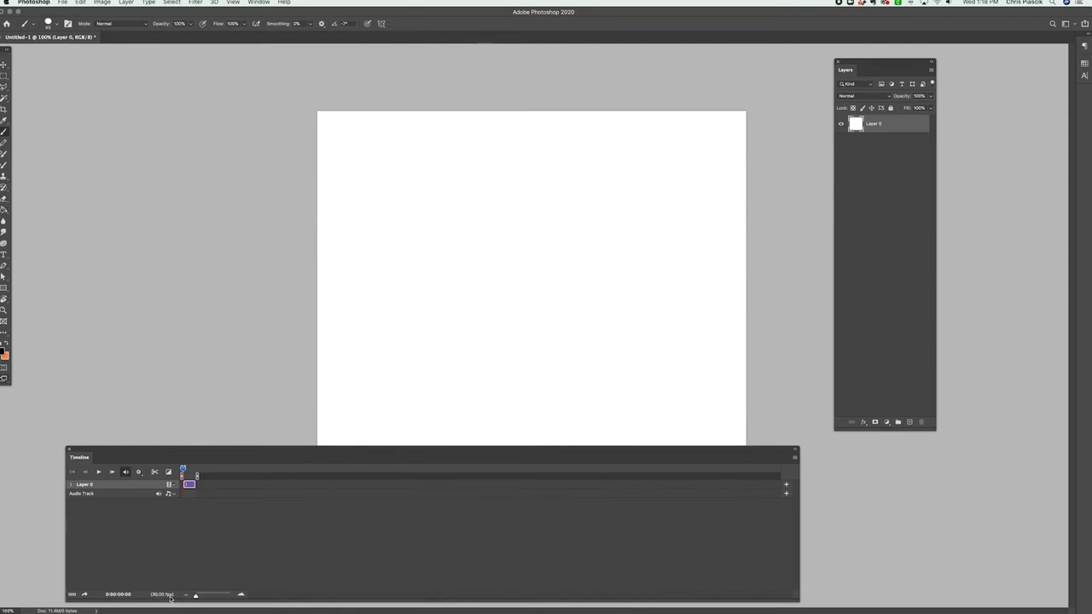
pyautogui.moveTo(515, 526)
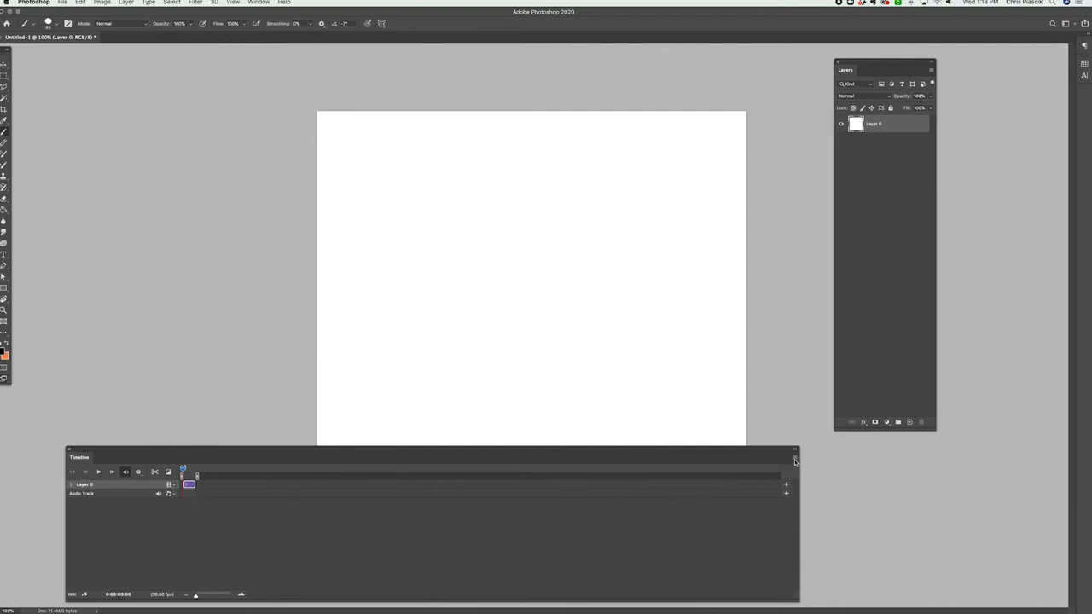
# - Set a new timeline frame rate through Set Timeline Frame Rate and confirm it
pyautogui.click(793, 461)
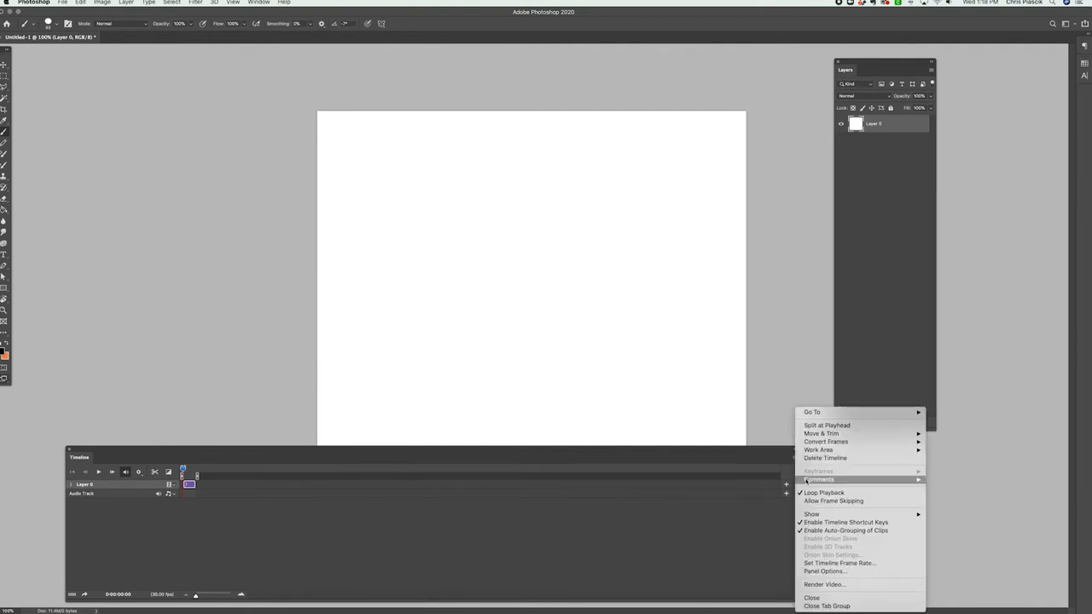
pyautogui.moveTo(839, 563)
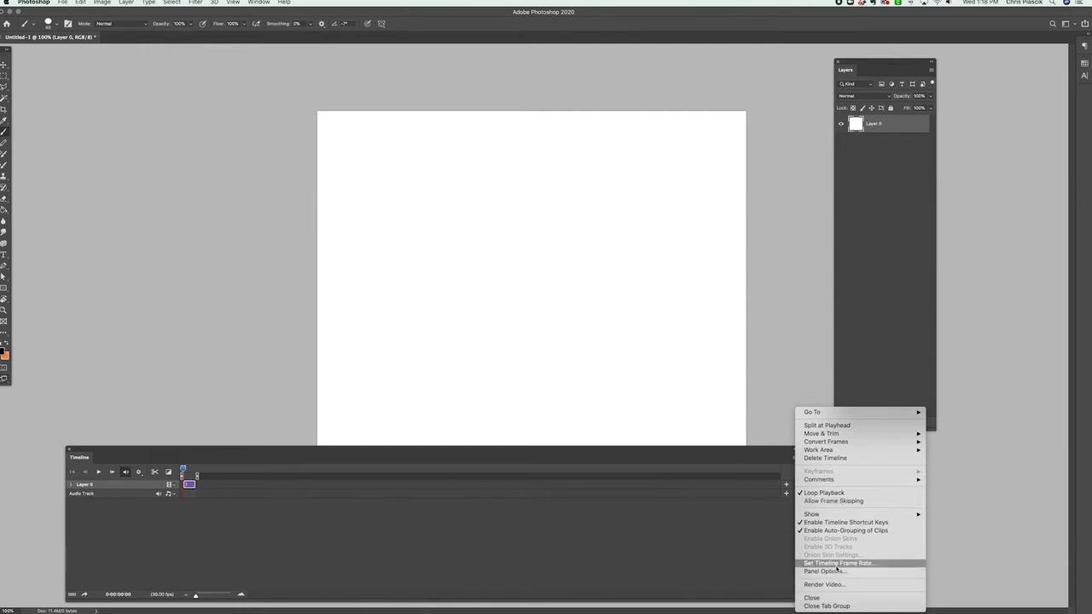
pyautogui.click(838, 562)
pyautogui.write('12')
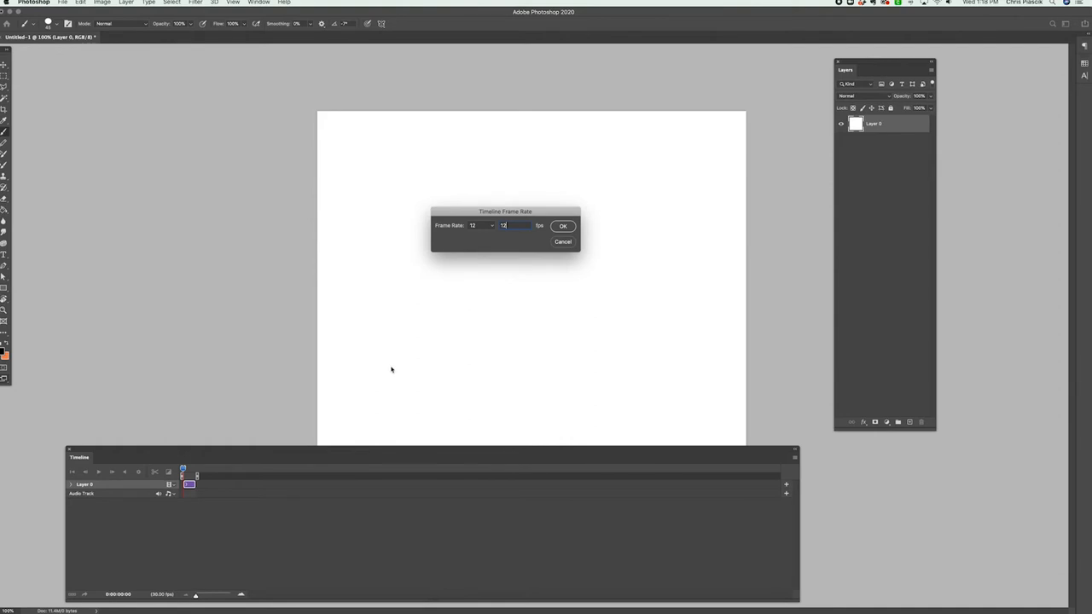
pyautogui.moveTo(476, 345)
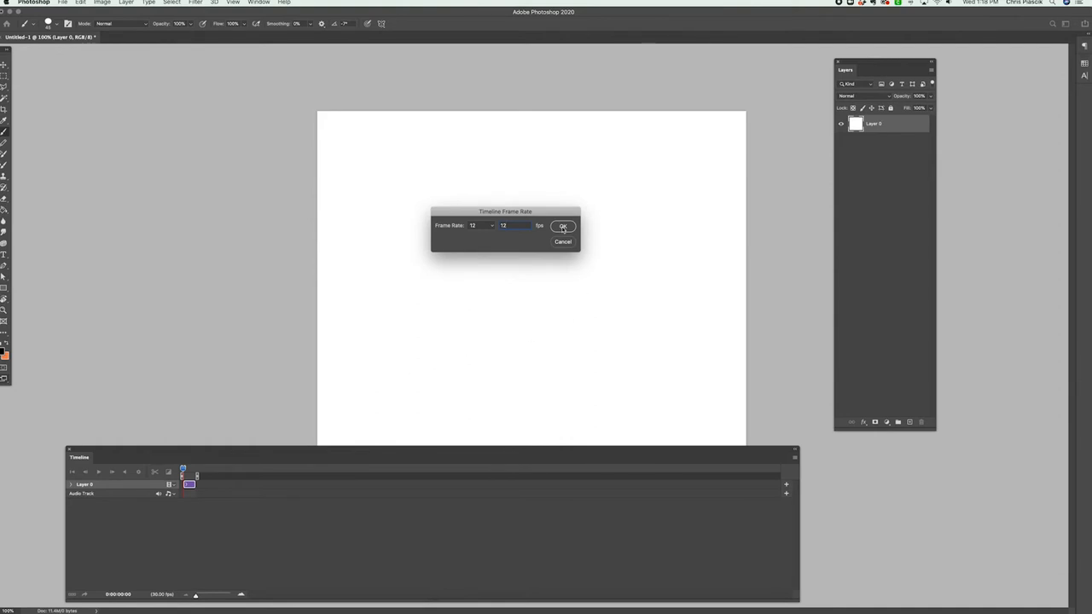
pyautogui.click(562, 225)
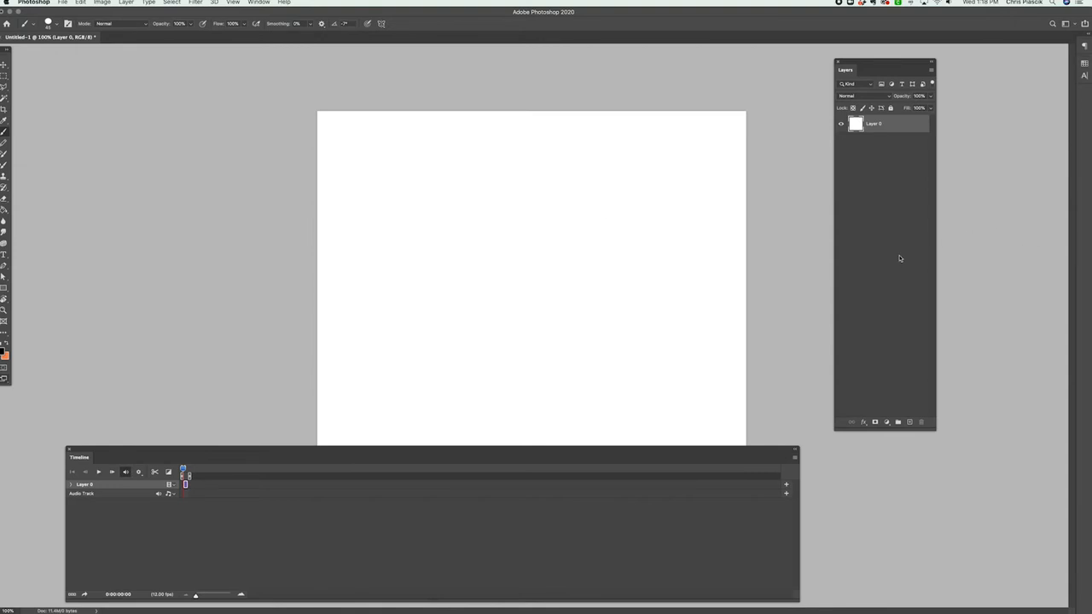
pyautogui.moveTo(420, 558)
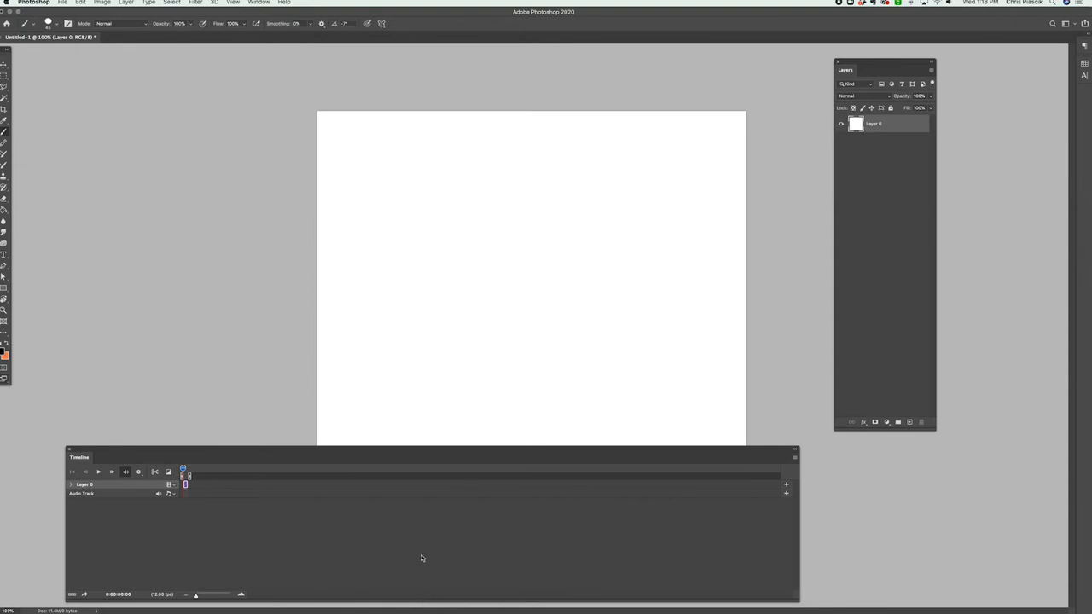
# - Show the Tool Presets panel with its brush presets beside the Layers panel
pyautogui.click(259, 2)
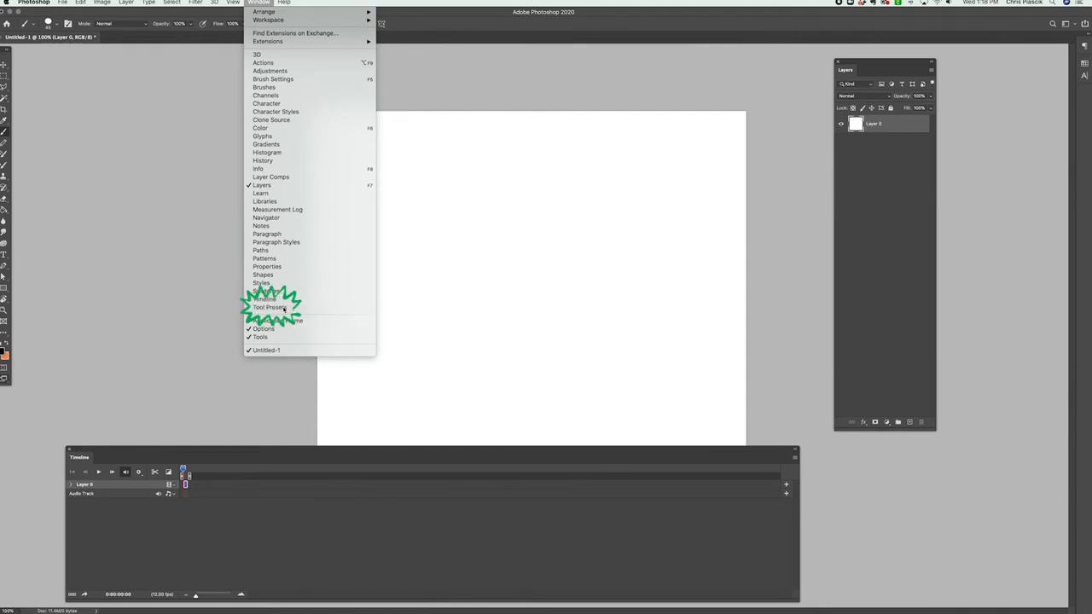
pyautogui.click(269, 307)
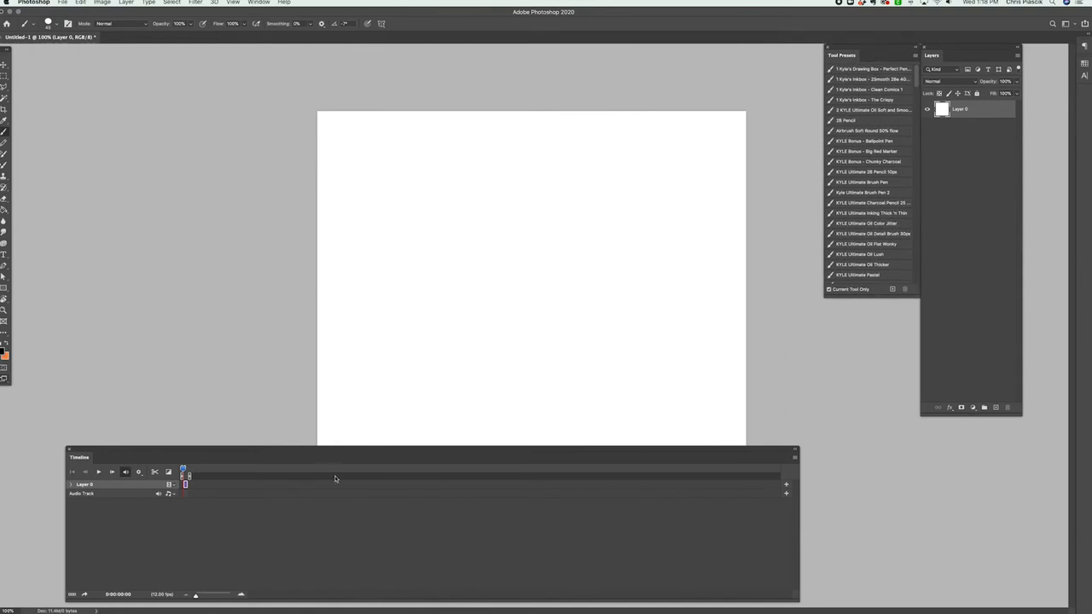
pyautogui.moveTo(174, 449)
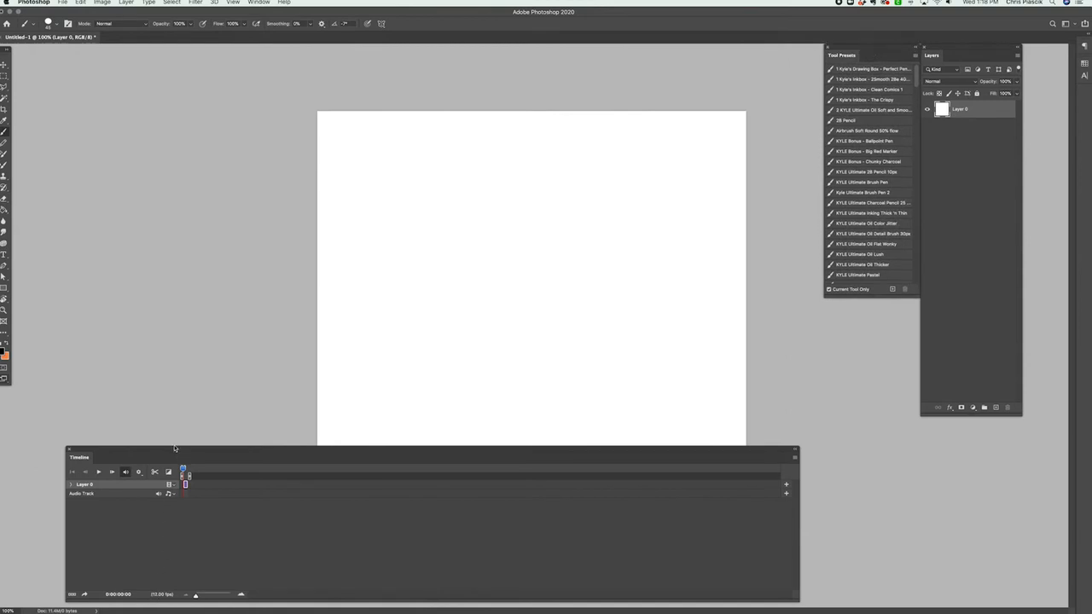
pyautogui.moveTo(186, 450)
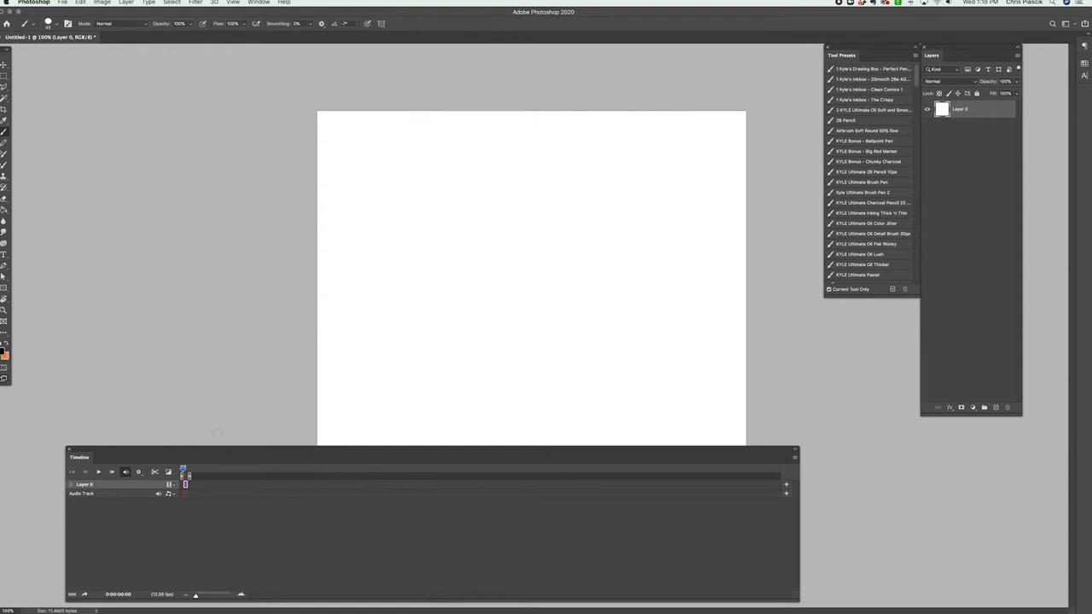
# - Show the Window list of panels to reach Animator's Toolbar Pro under Extensions
pyautogui.click(260, 3)
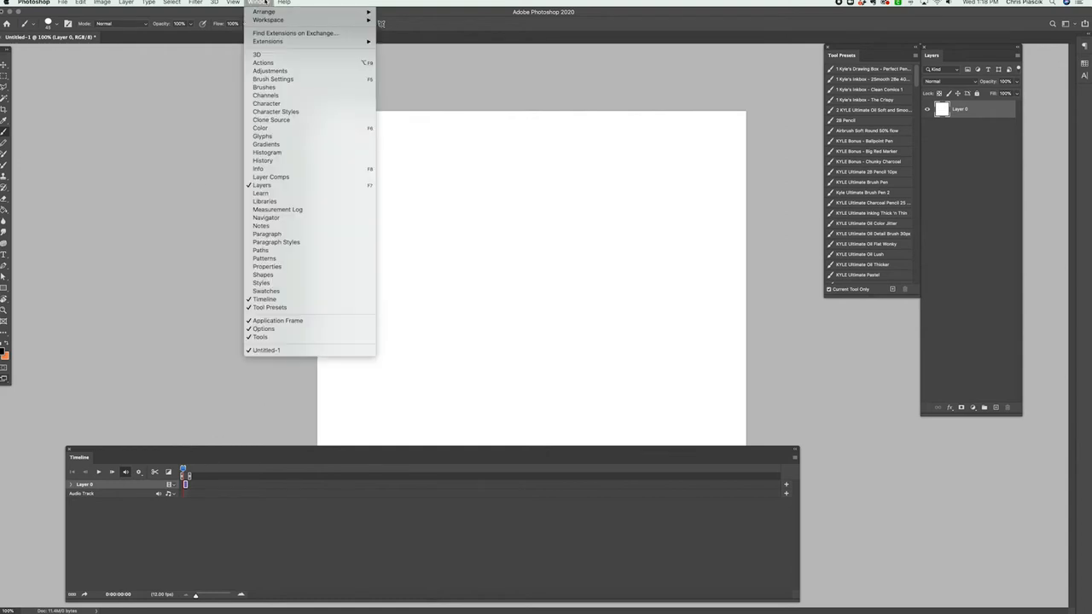
pyautogui.moveTo(384, 37)
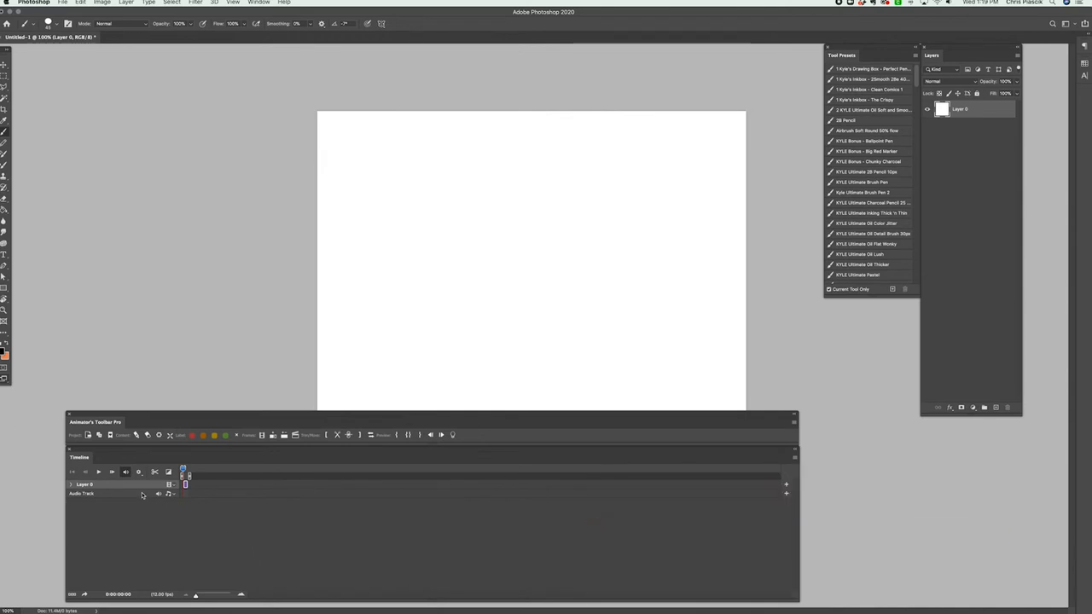
pyautogui.moveTo(178, 452)
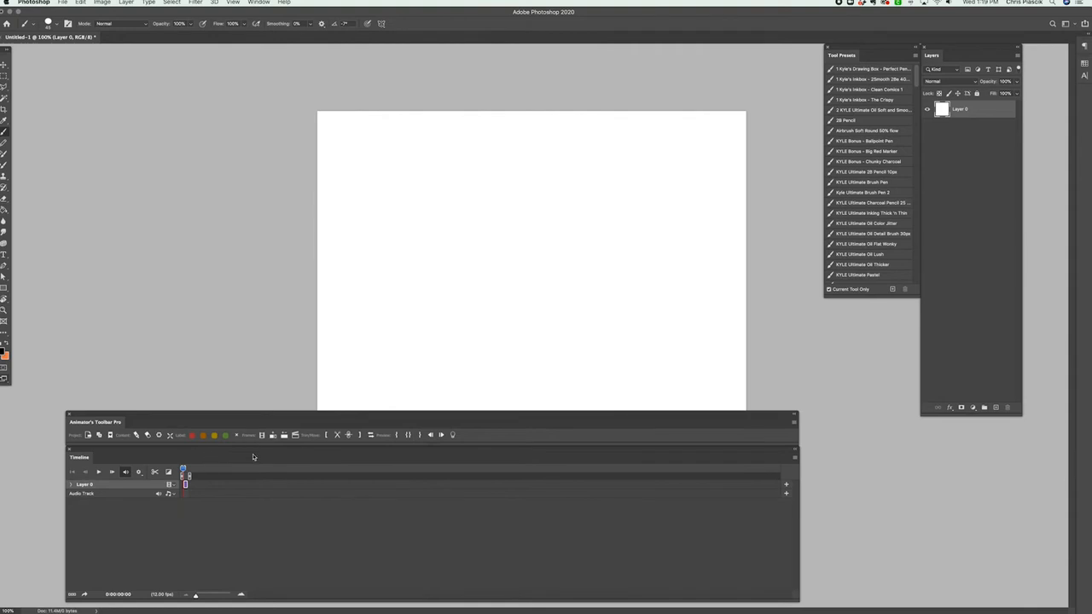
pyautogui.moveTo(232, 451)
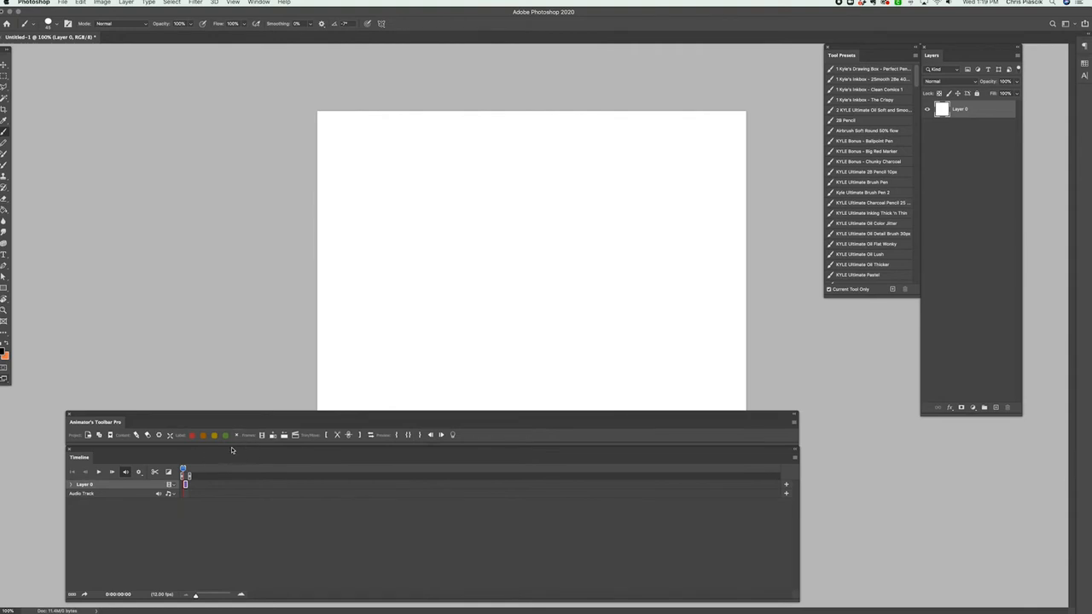
pyautogui.moveTo(283, 456)
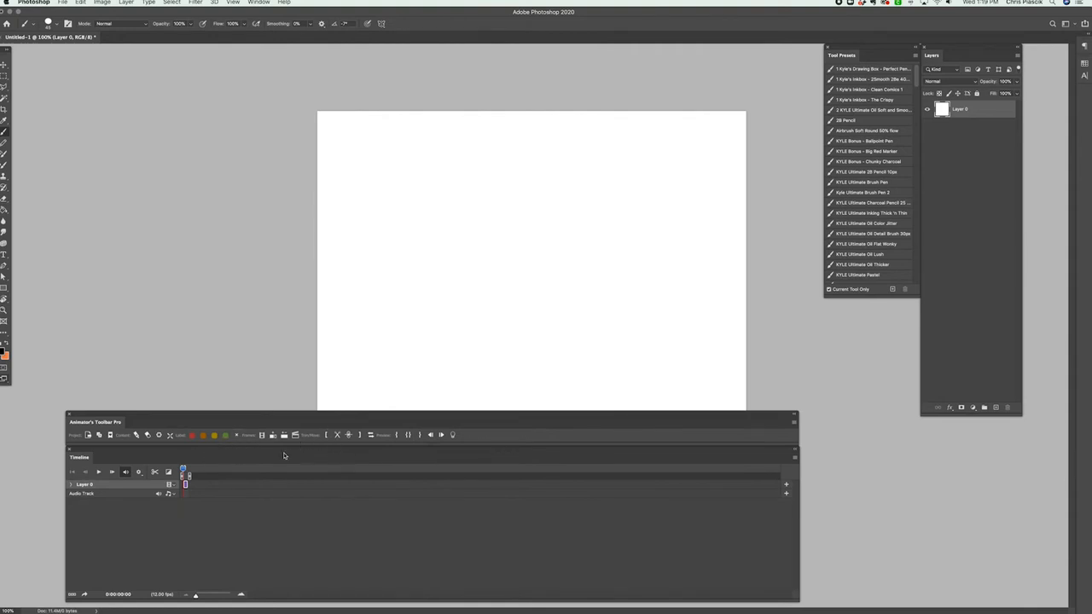
pyautogui.moveTo(284, 457)
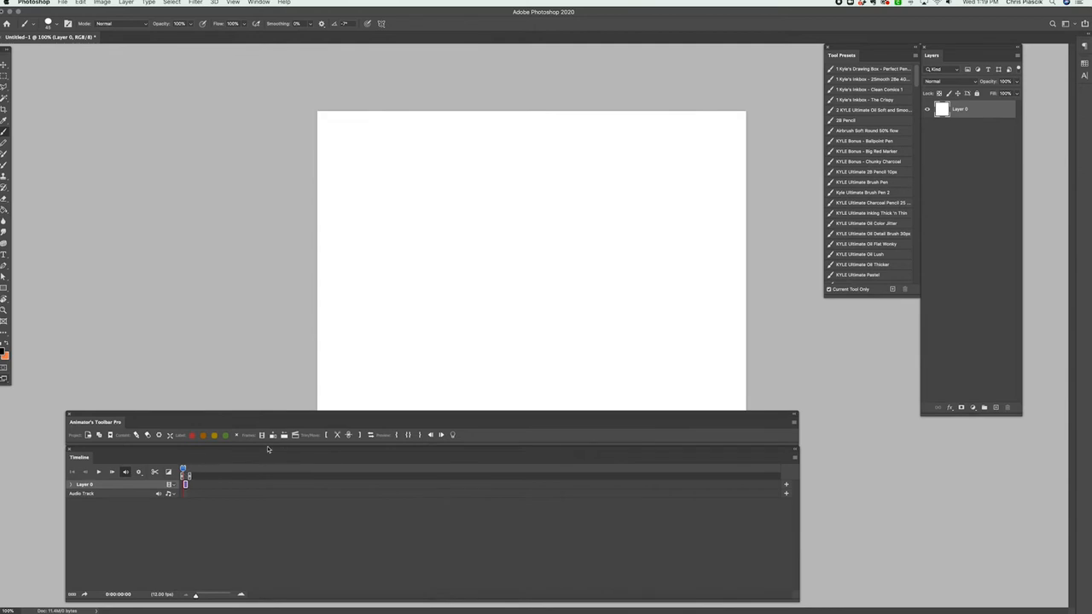
pyautogui.moveTo(234, 464)
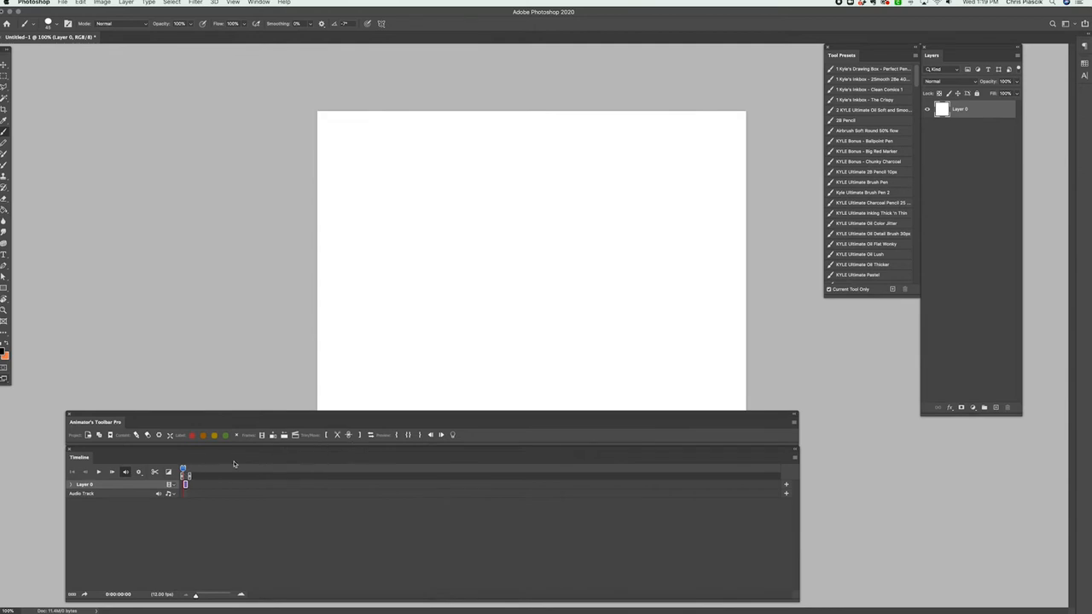
pyautogui.moveTo(150, 495)
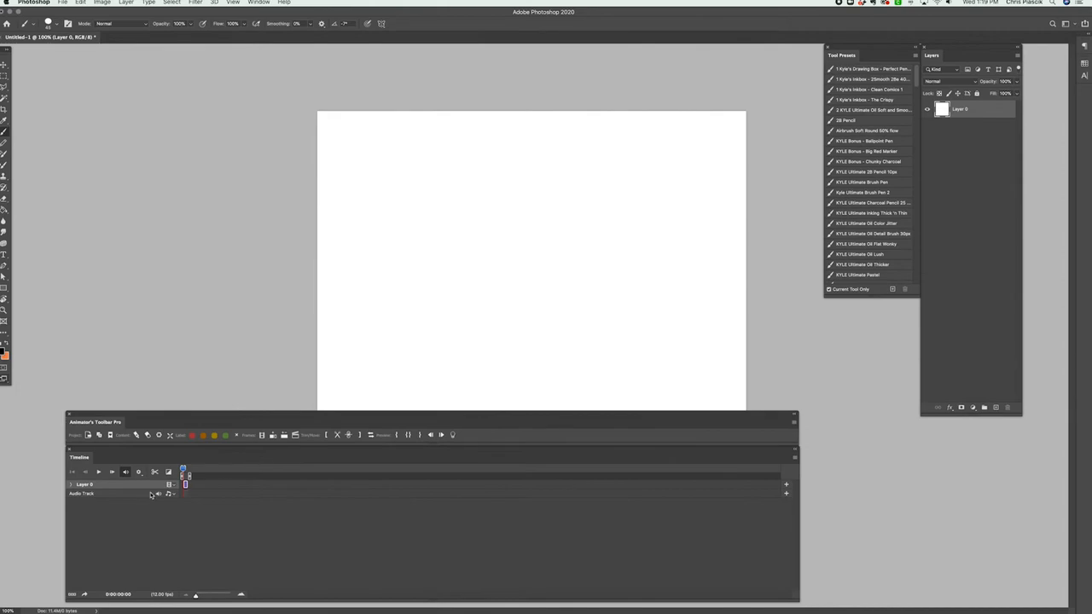
pyautogui.moveTo(197, 488)
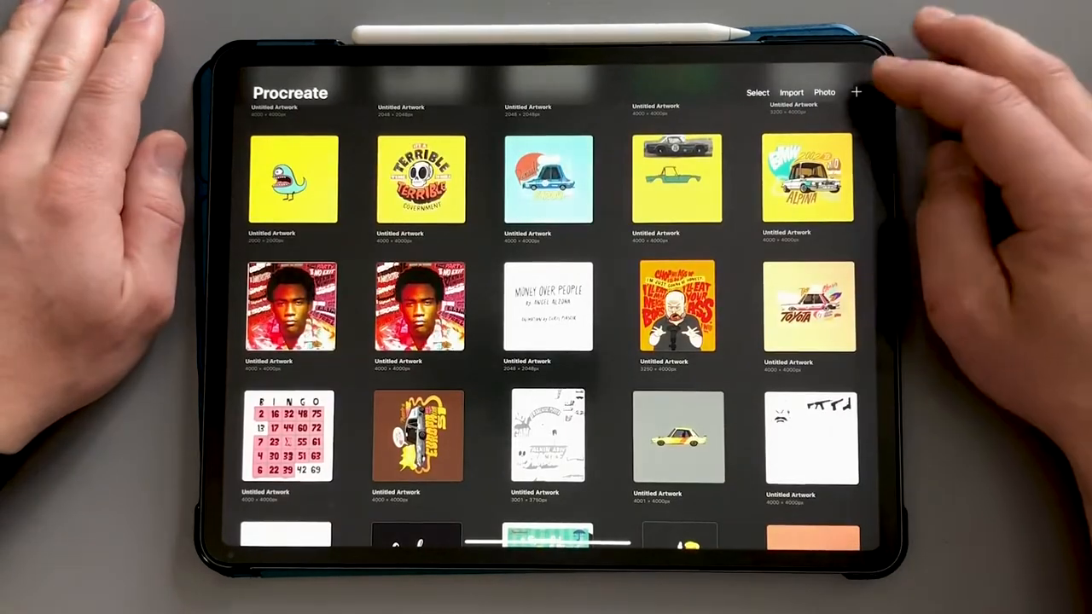
# - Create a new blank canvas from the Procreate gallery
pyautogui.click(857, 92)
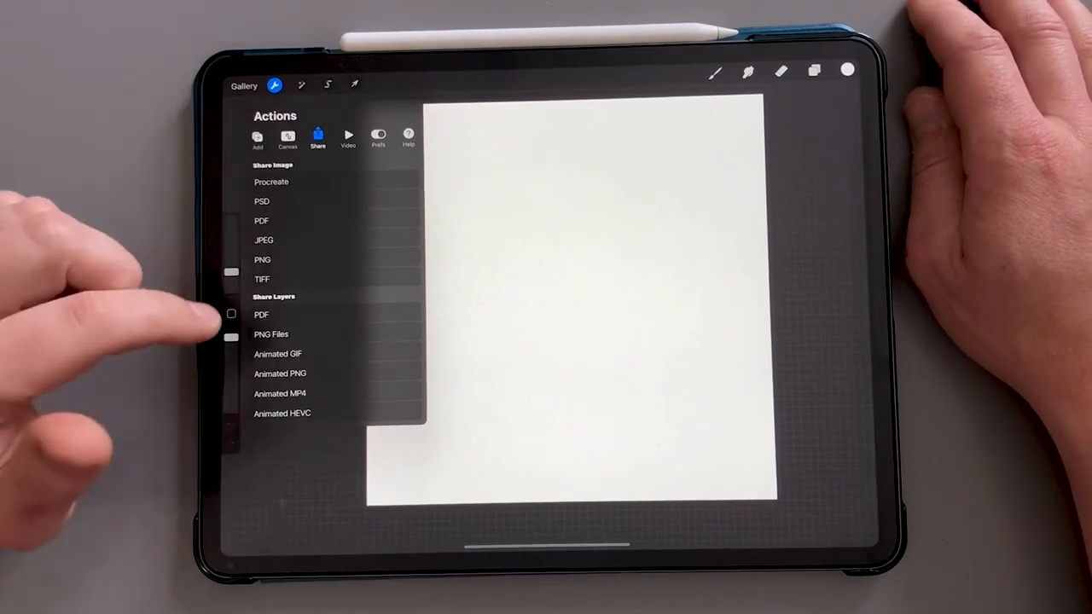
# - Switch on Animation Assist in the Canvas actions so the frame timeline appears
pyautogui.click(287, 137)
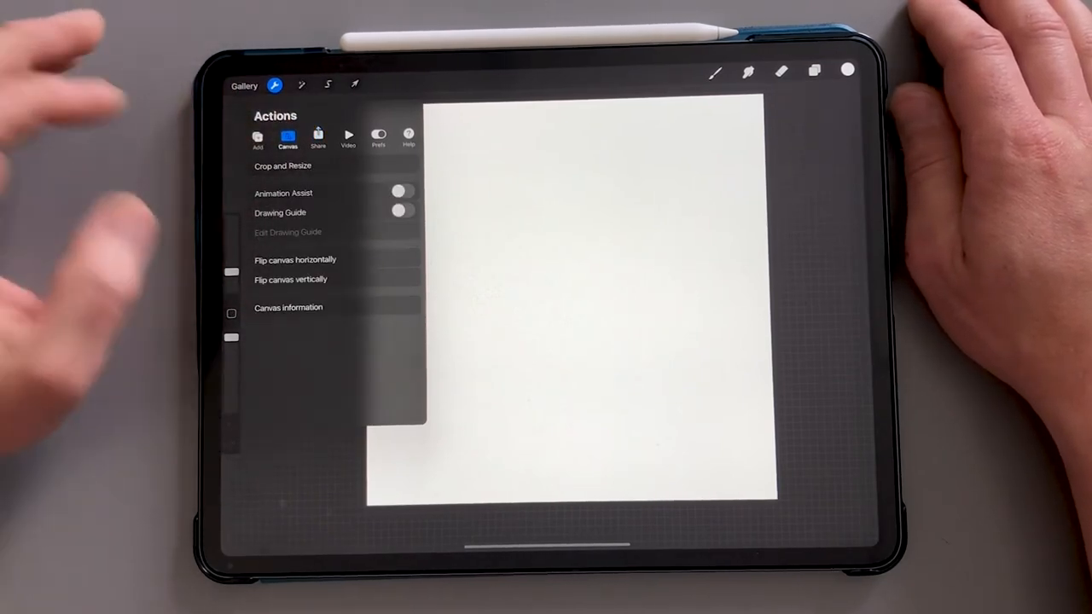
pyautogui.click(399, 191)
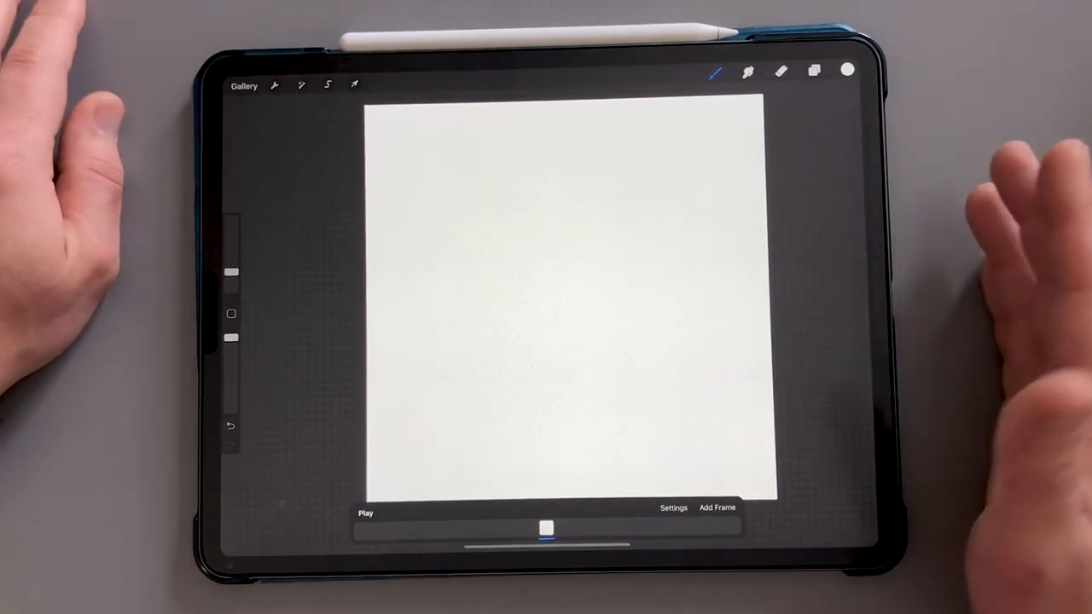
# - In Animation Assist Settings, set 12 frames per second, maximum onion skin frames and 60% onion skin opacity
pyautogui.click(672, 509)
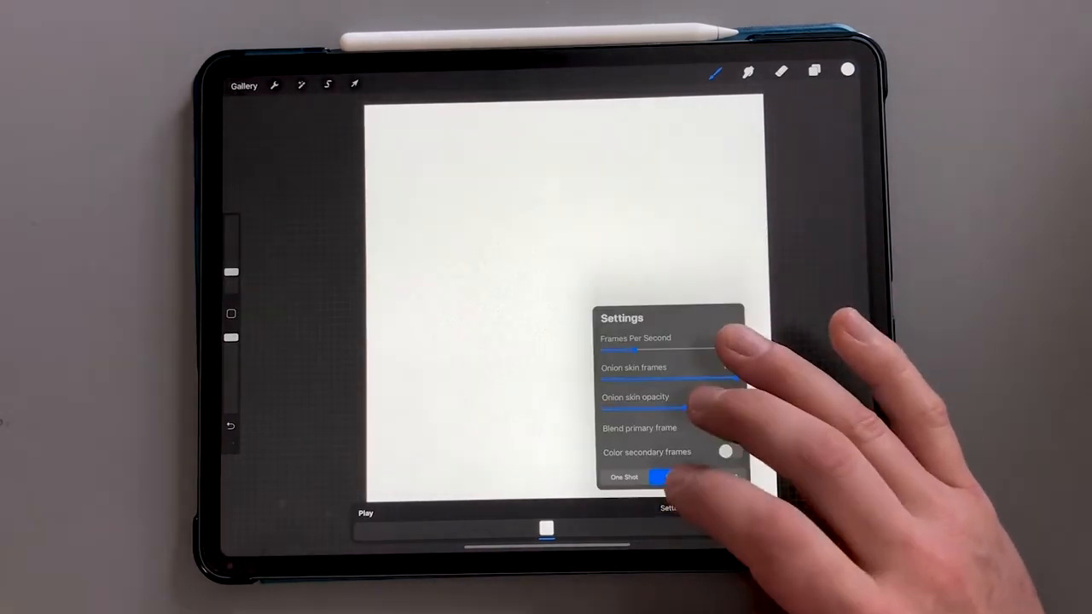
pyautogui.click(672, 478)
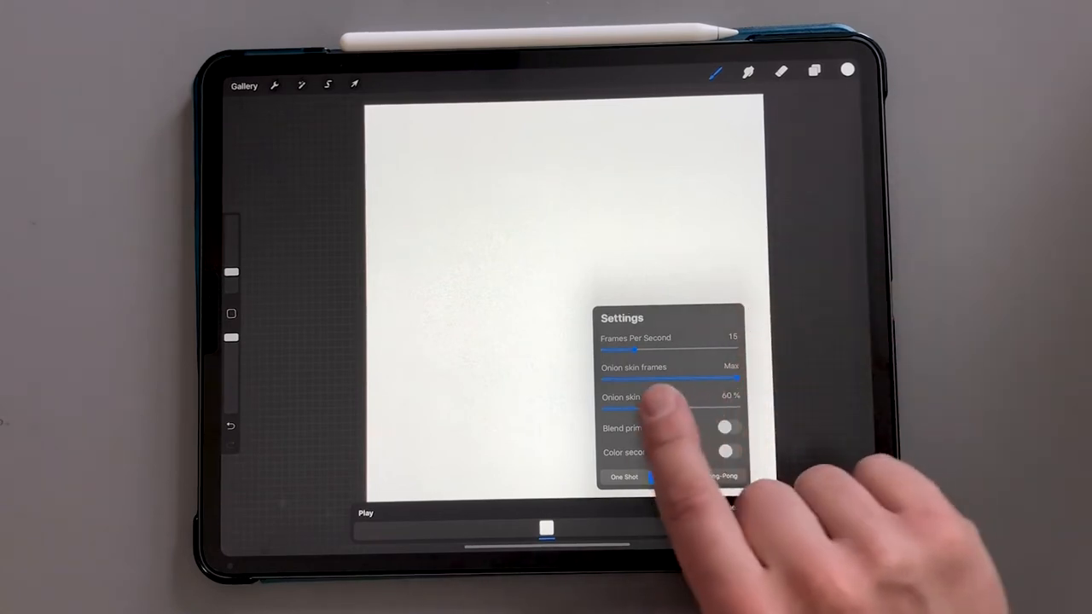
pyautogui.click(672, 476)
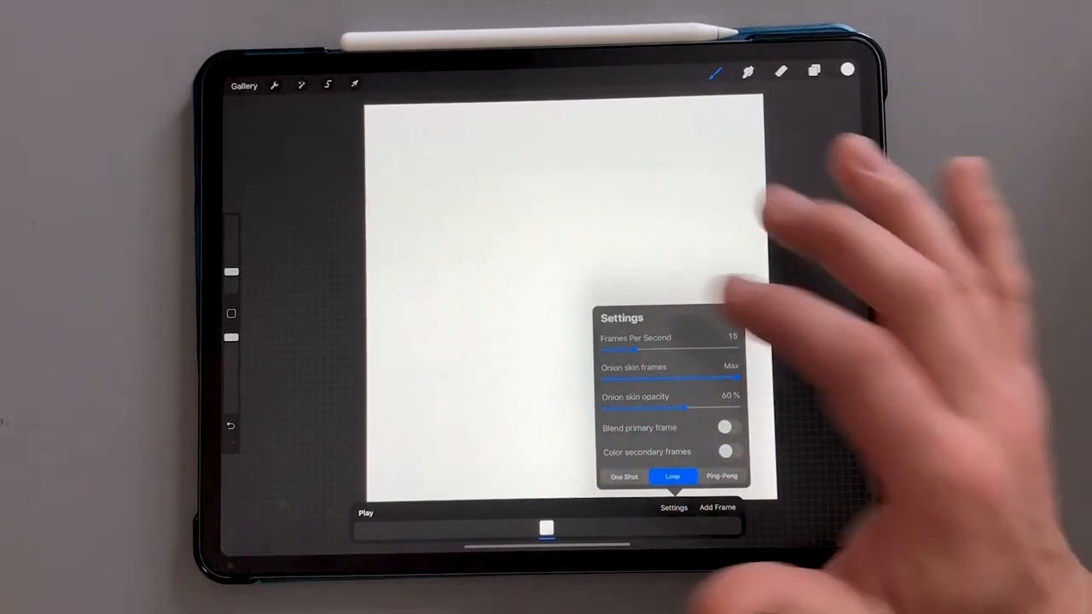
pyautogui.moveTo(627, 349); pyautogui.dragTo(605, 350)
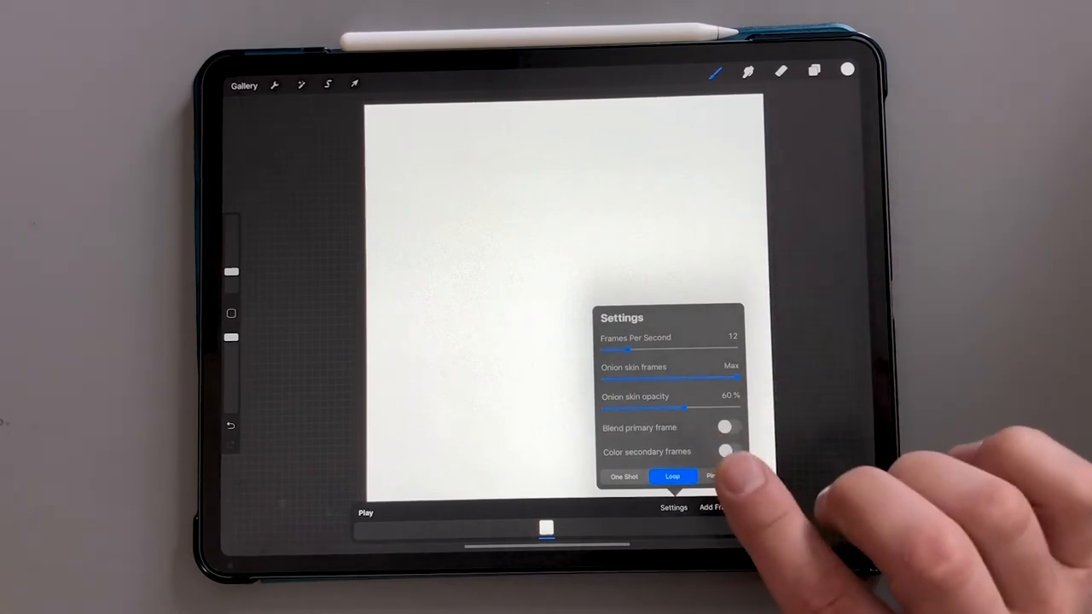
pyautogui.moveTo(682, 408); pyautogui.dragTo(725, 408)
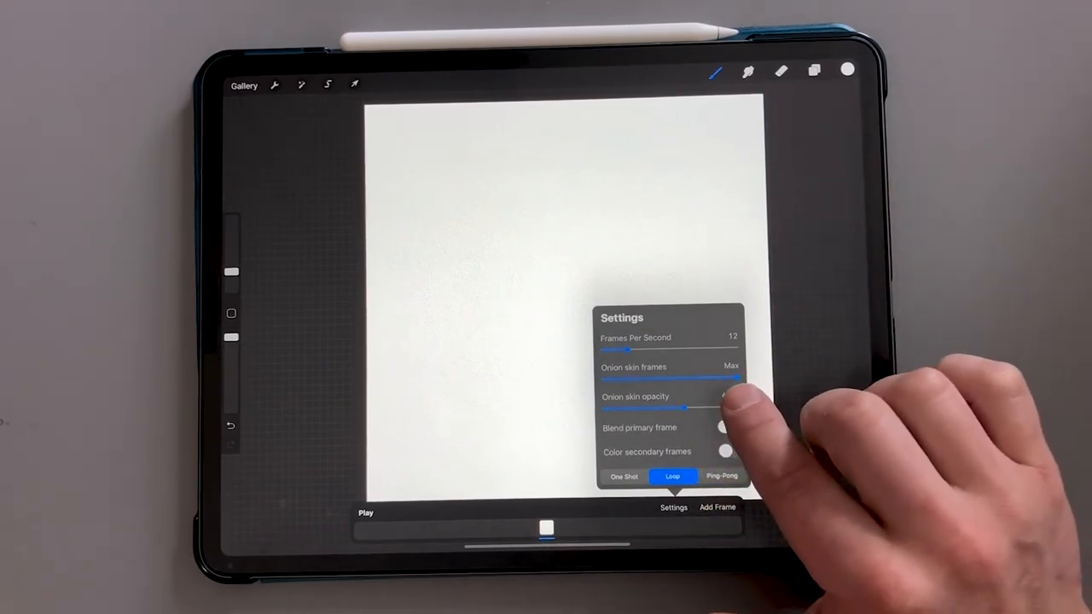
pyautogui.moveTo(716, 407); pyautogui.dragTo(691, 408)
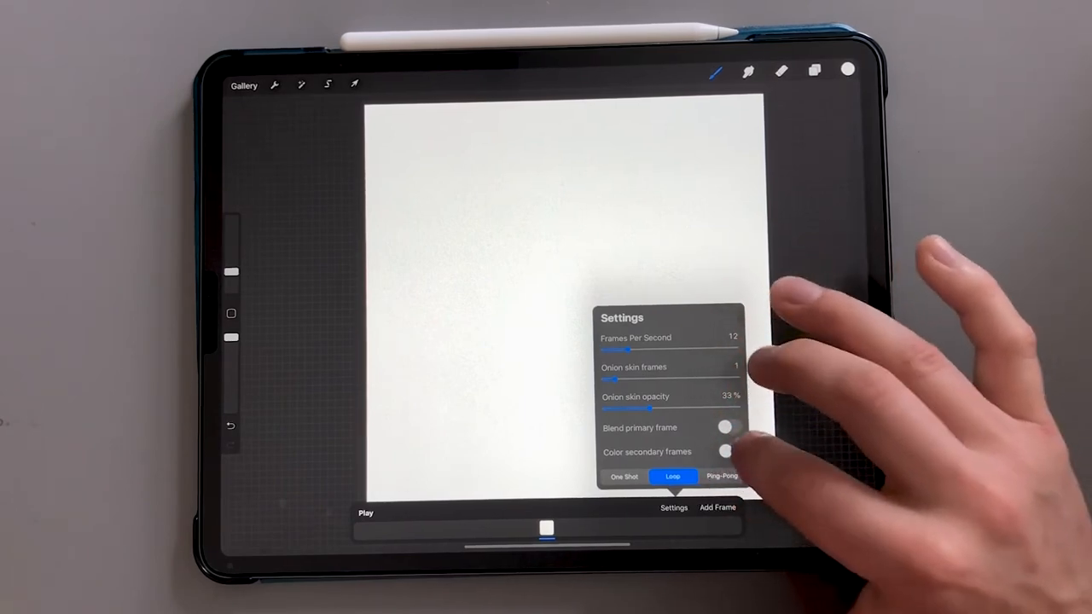
pyautogui.moveTo(742, 384)
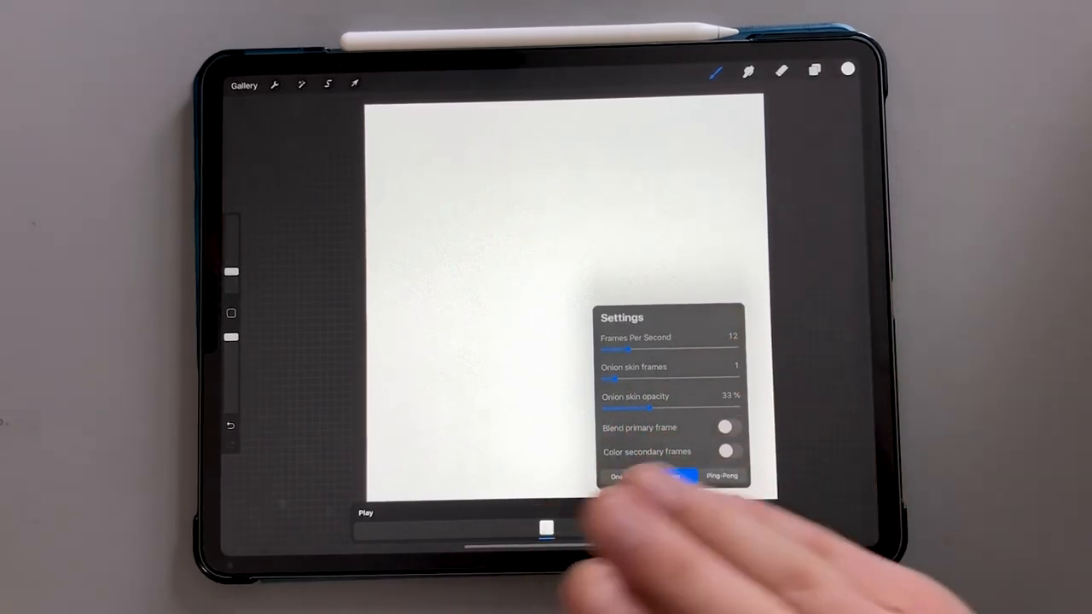
# - Switch on Color secondary frames and change playback from Loop to One Shot
pyautogui.click(672, 476)
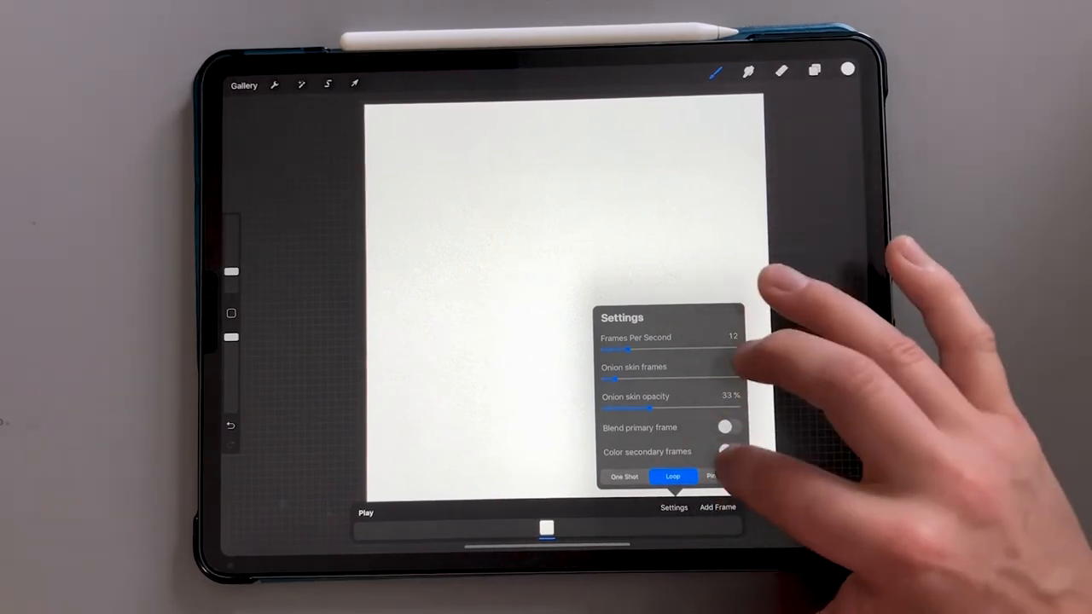
pyautogui.click(726, 452)
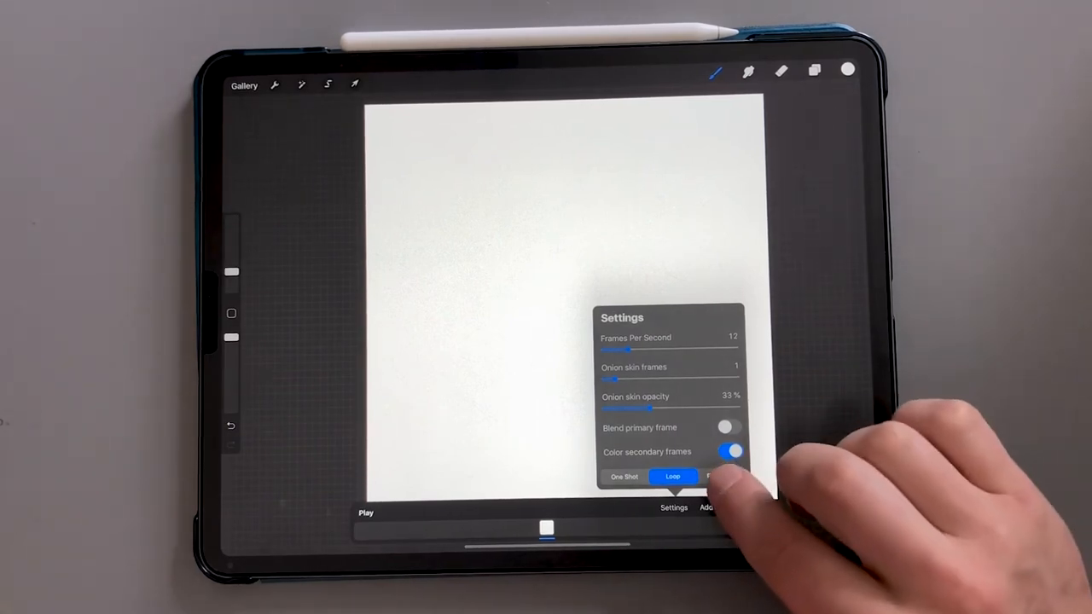
pyautogui.click(624, 476)
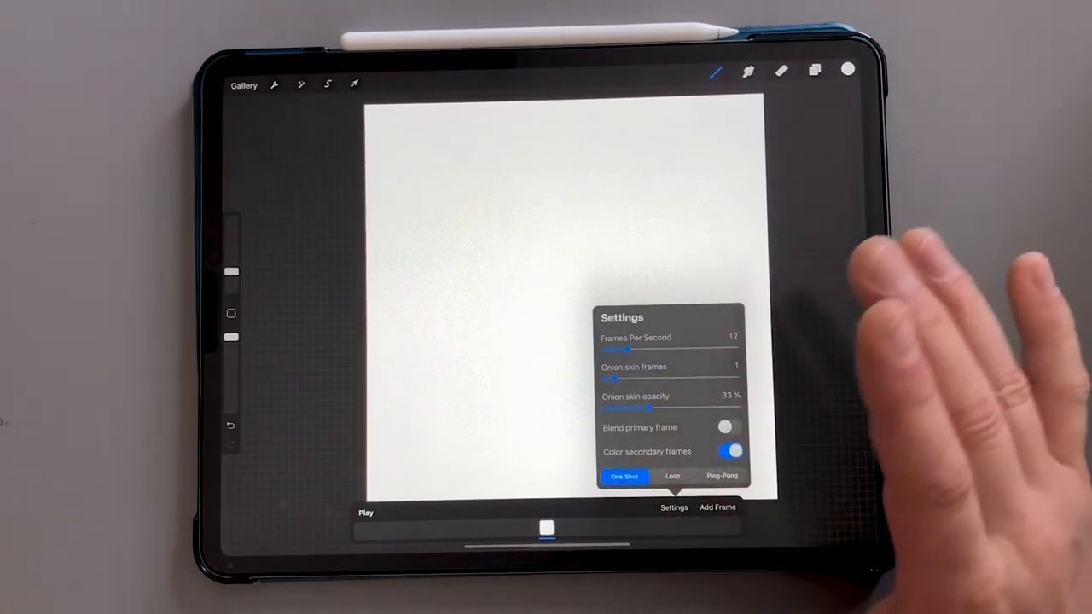